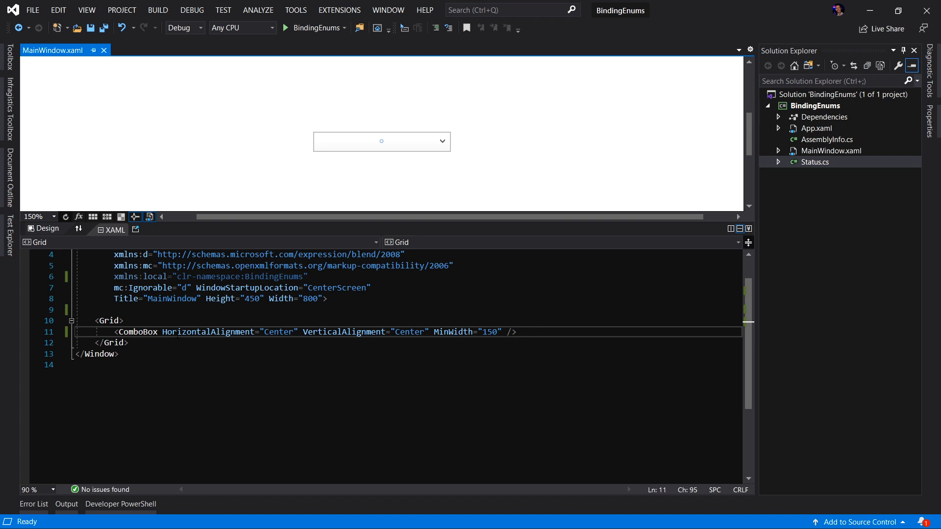
# Check the Status enum in Status.cs, then return to MainWindow.xaml and start a line above Grid
pyautogui.click(381, 141)
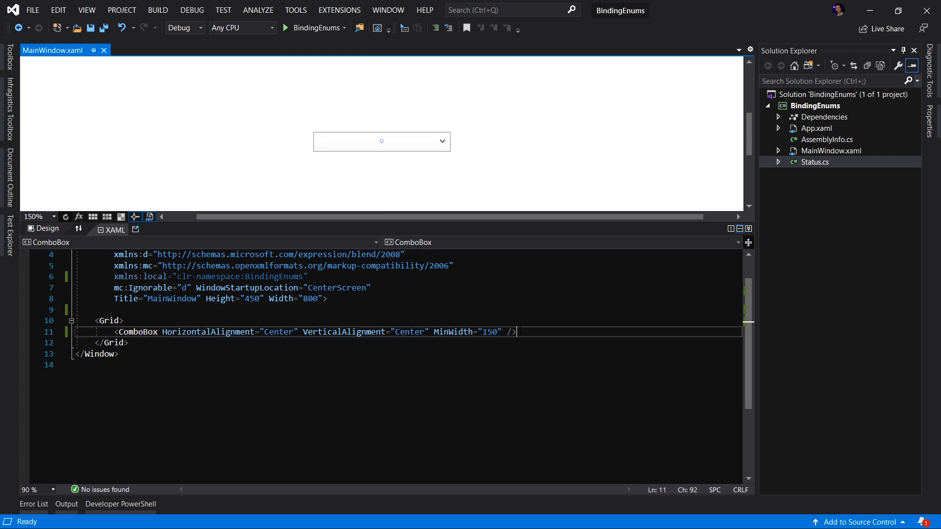
pyautogui.doubleClick(815, 162)
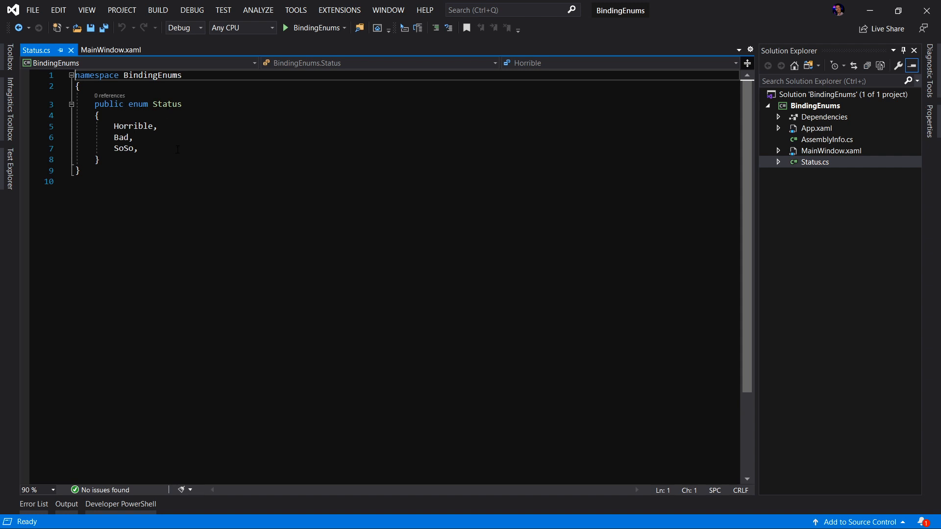
pyautogui.click(108, 50)
pyautogui.write('<')
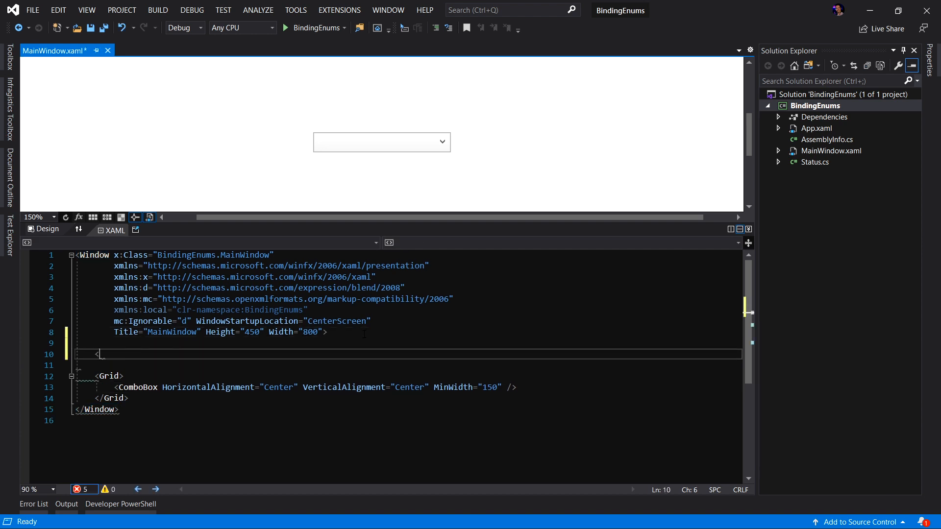
# Add Window.Resources with an ObjectDataProvider keyed dataFromEnum calling GetValues on sys:Enum
pyautogui.write('Window.Resources')
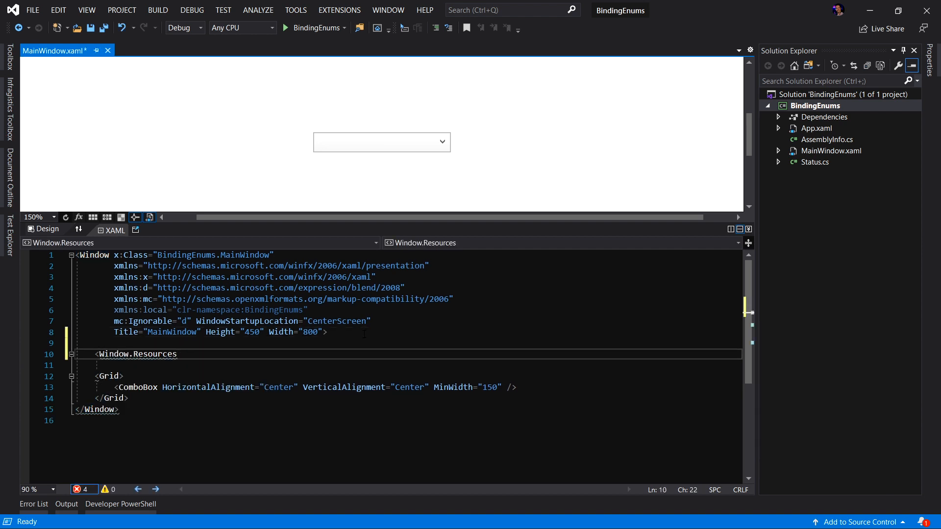
pyautogui.write('<objectDataProvider x:')
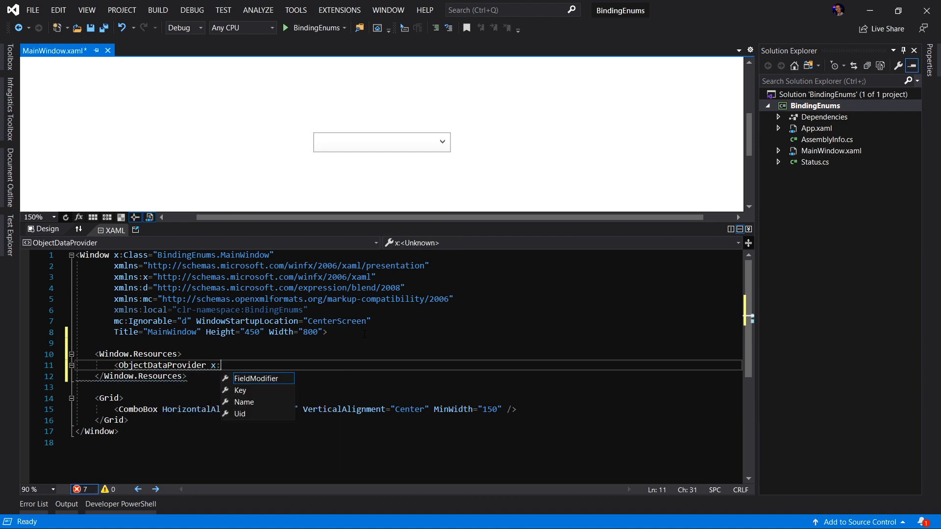
pyautogui.write('Key="data"')
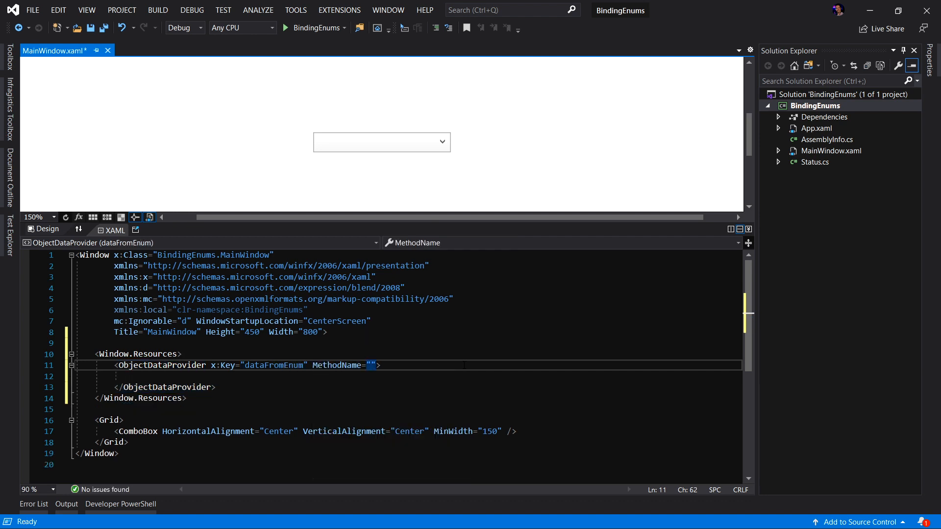
pyautogui.write('GetValues')
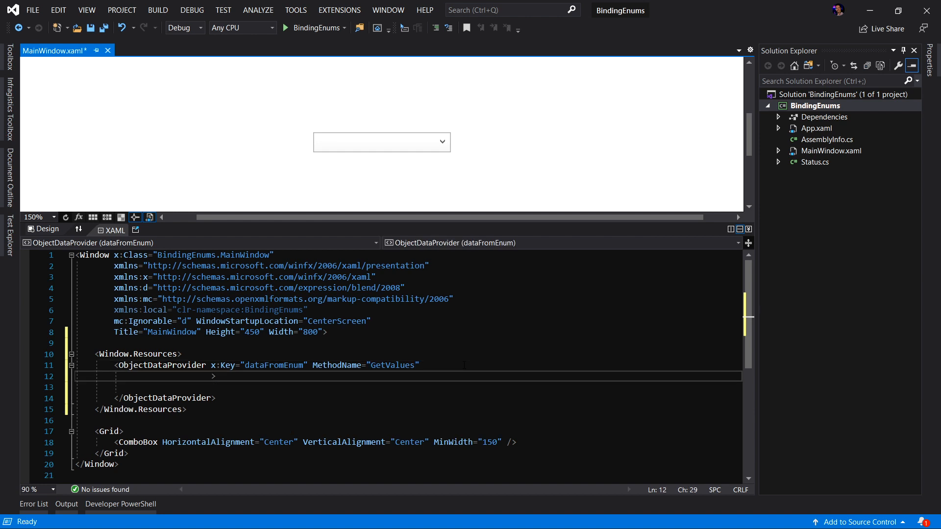
pyautogui.write('ObjectType=""')
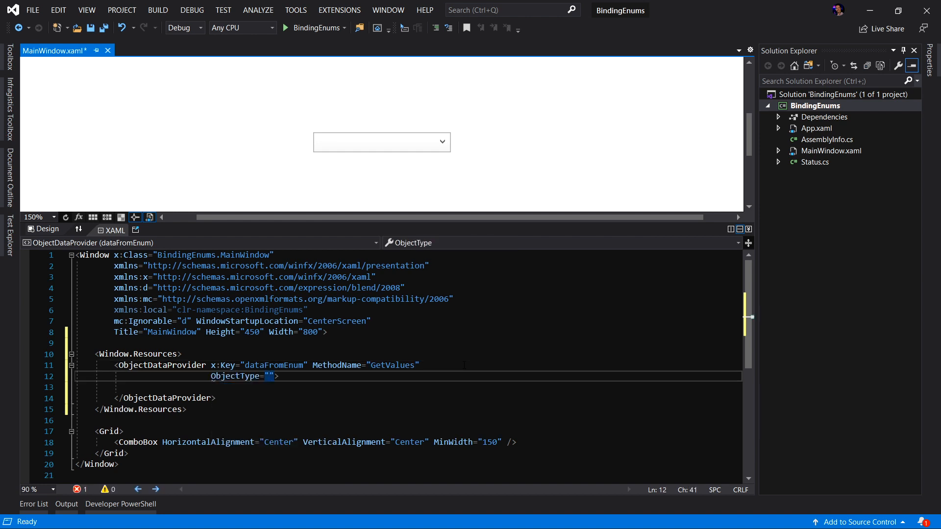
pyautogui.write('{x:Type}')
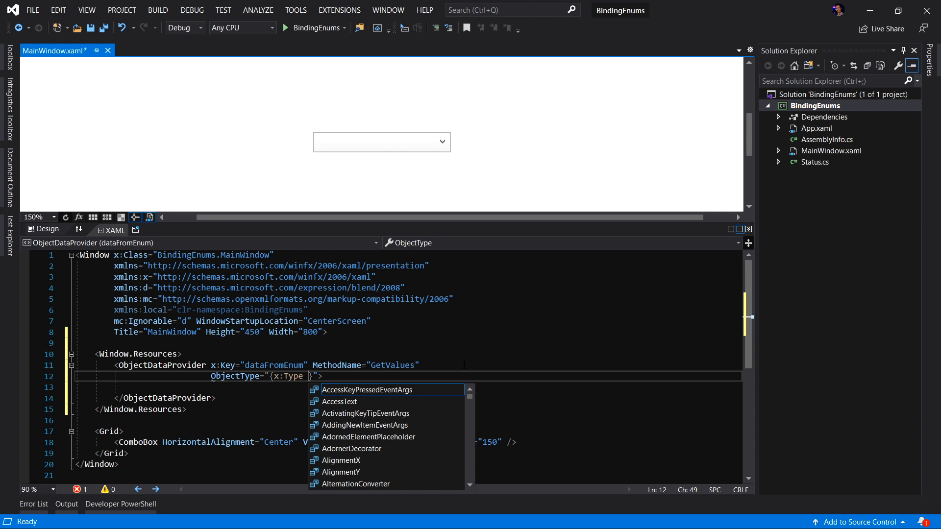
pyautogui.write('sys:Enum')
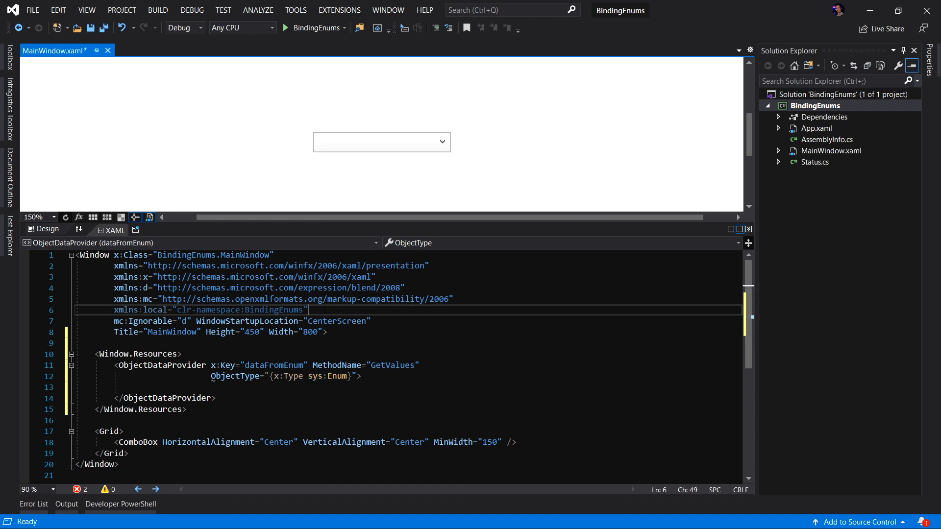
# Declare the xmlns:sys clr-namespace on the Window
pyautogui.write('xmln')
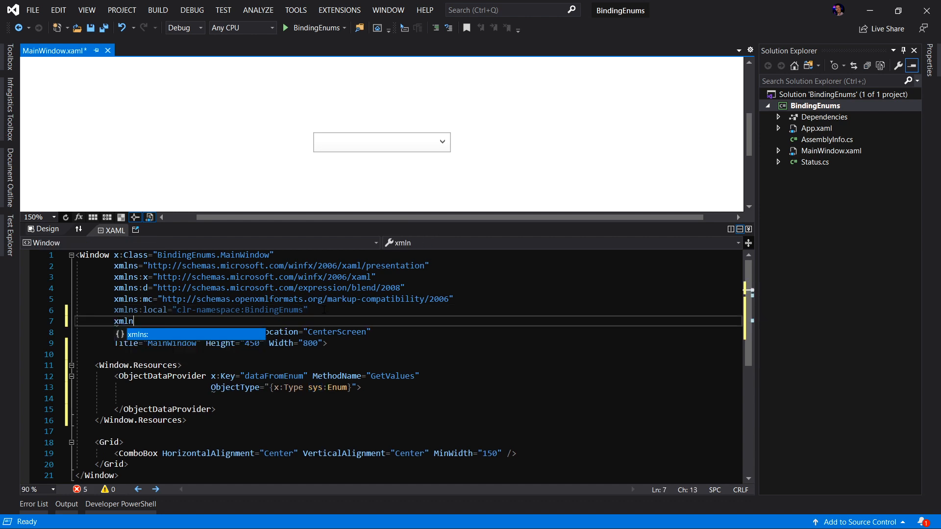
pyautogui.write(':sys="cl')
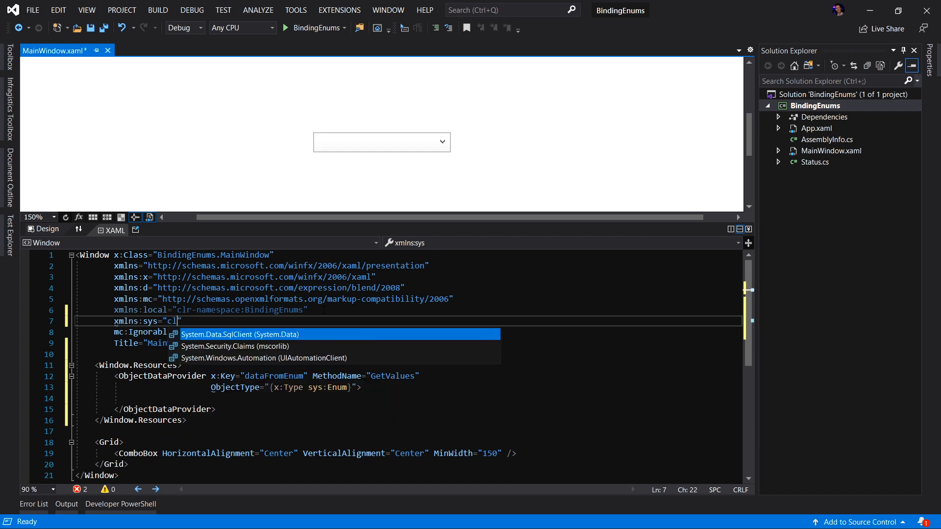
pyautogui.write('clr-namespace:System;assembly=mscorlib')
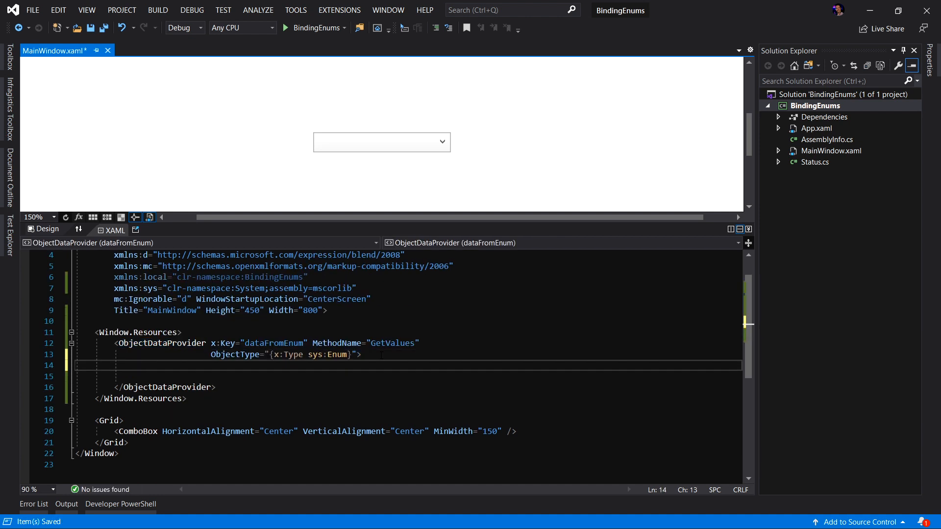
# Give the provider MethodParameters of x:Type local:Status and save the XAML
pyautogui.write('<')
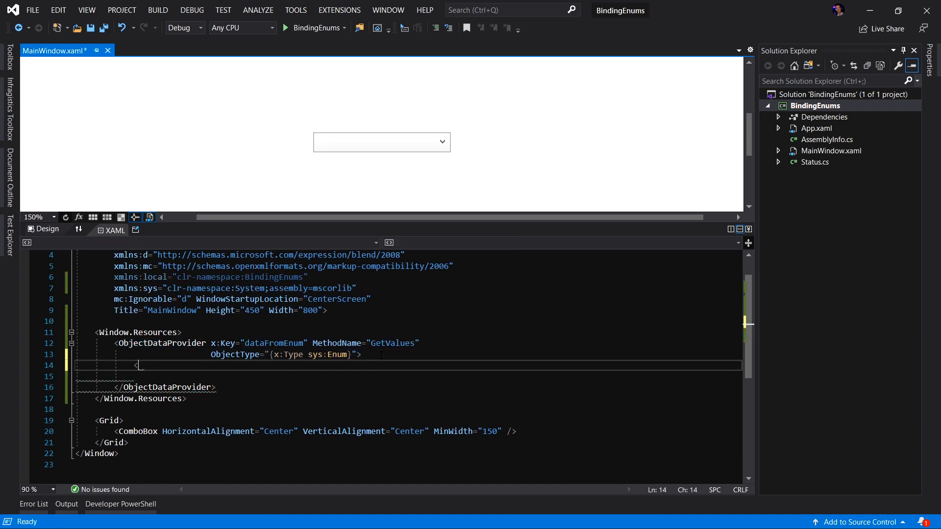
pyautogui.write('ObjectDataProvider.MethodParameters')
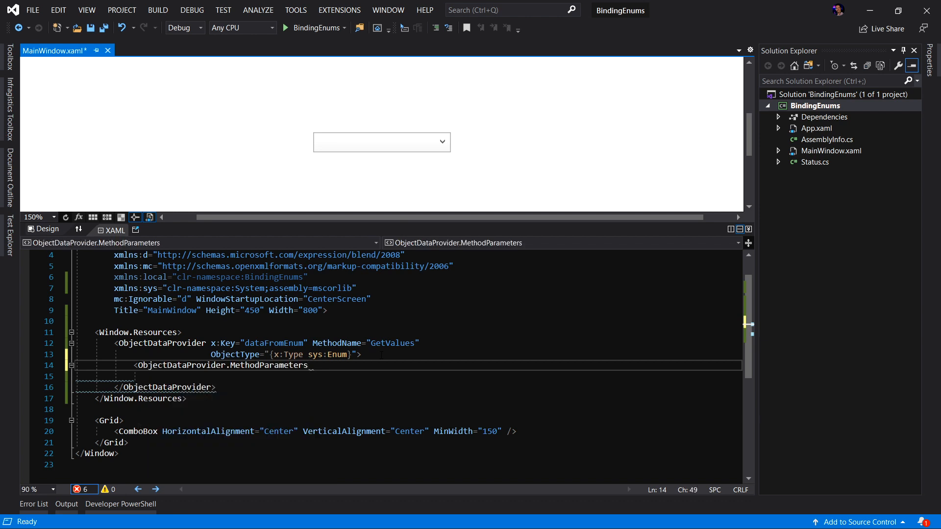
pyautogui.write('<x')
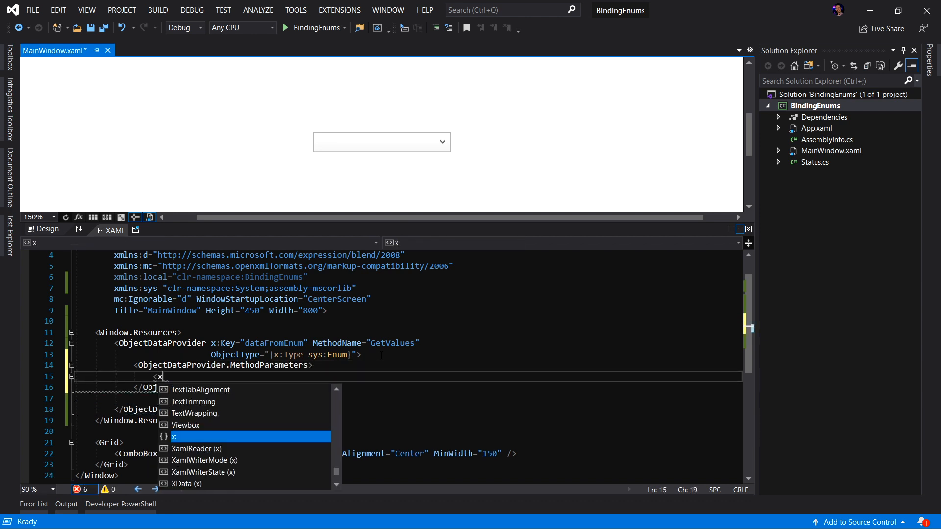
pyautogui.write(':Type Tyo')
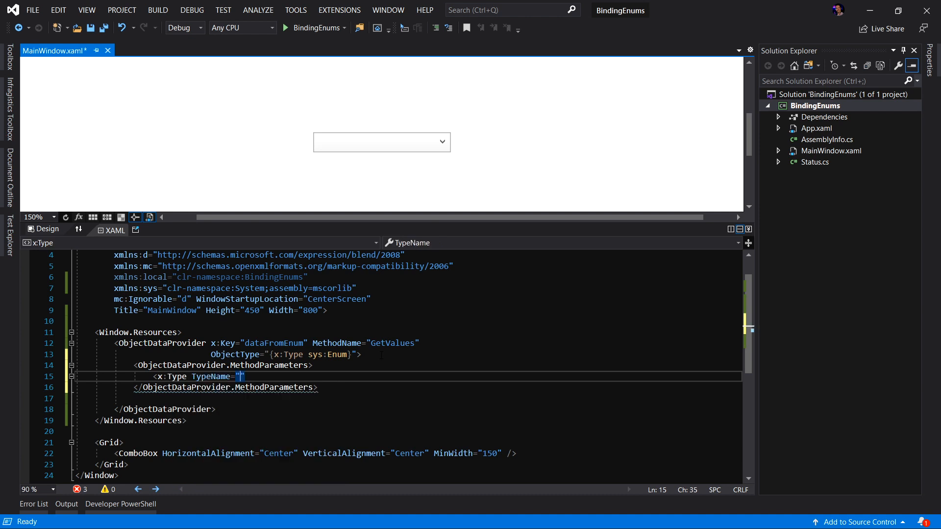
pyautogui.write('local:Status')
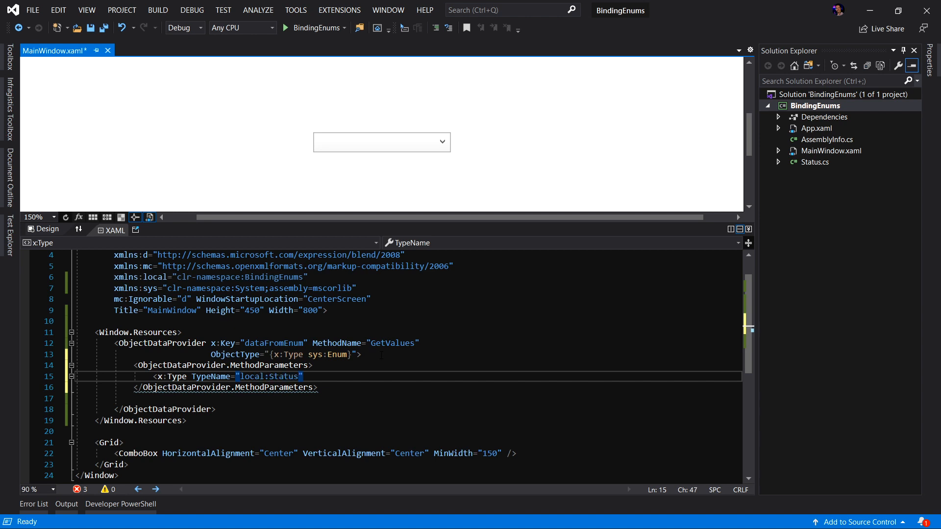
pyautogui.press('Ctrl+S')
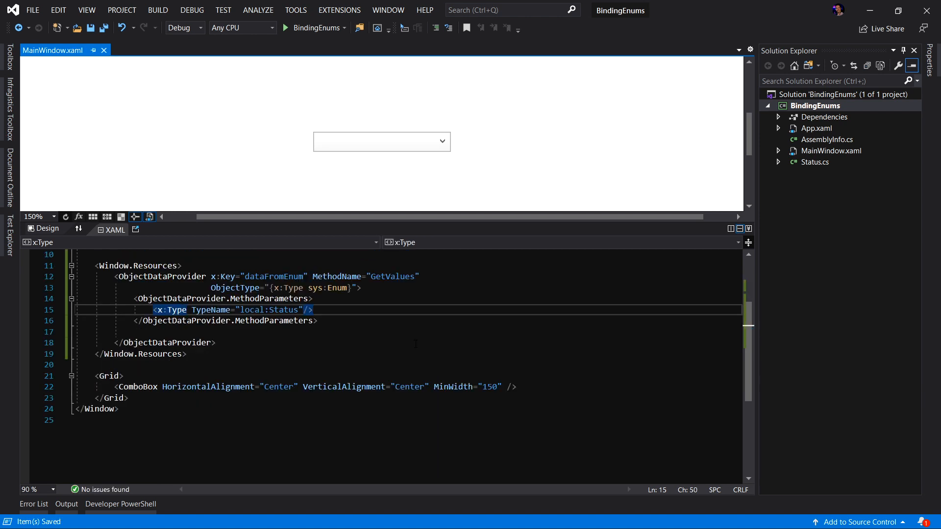
pyautogui.moveTo(291, 392)
pyautogui.write('ItemsSource="{Binding Source={}}"/>')
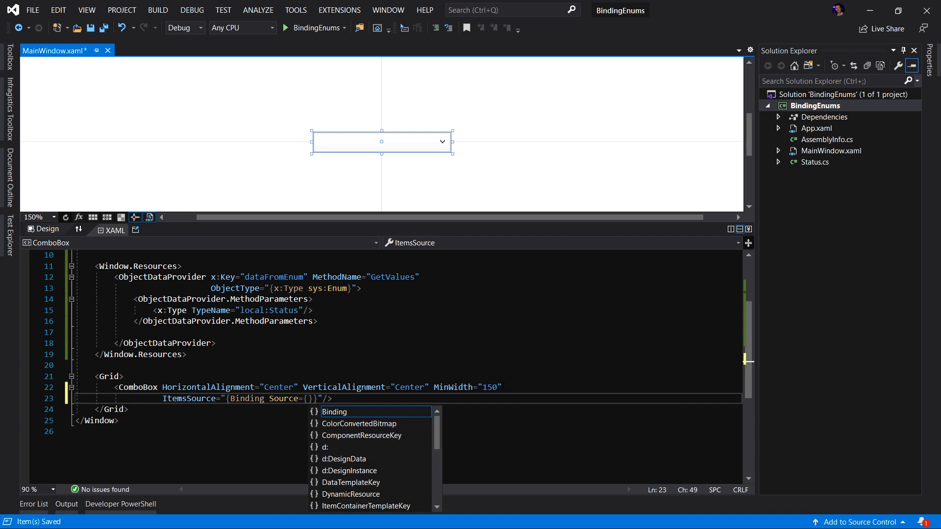
# Bind the ComboBox ItemsSource to StaticResource dataFromEnum and start the BindingEnums app
pyautogui.write('StaticResource dataFromEnum')
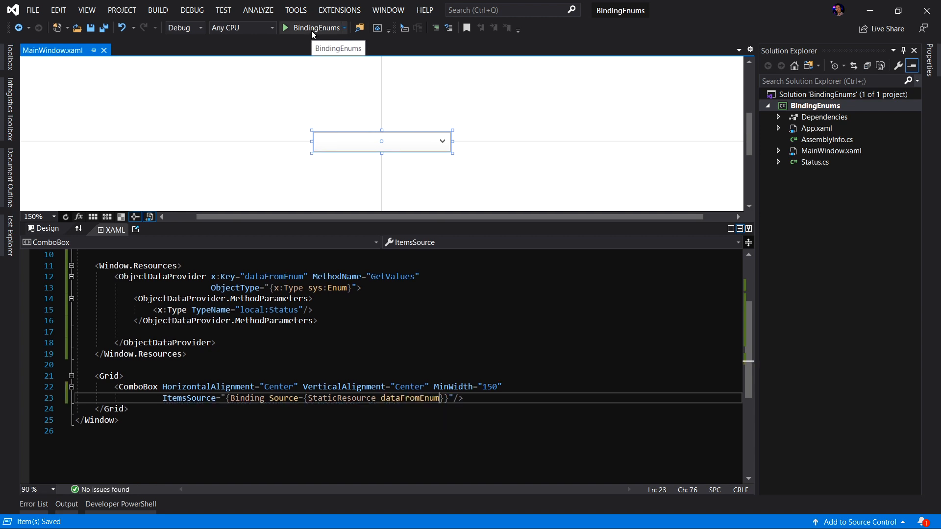
pyautogui.click(289, 28)
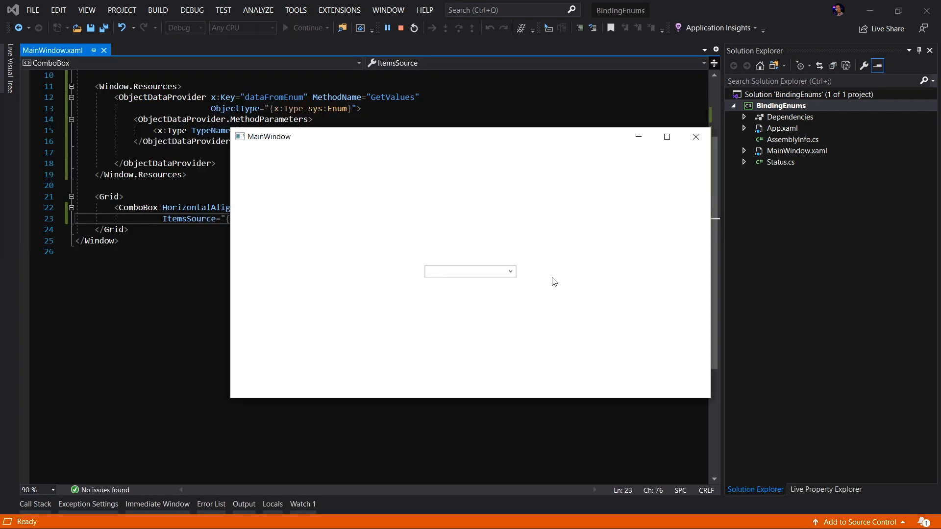
# Open the running app's combo box and pick SoSo from Horrible, Bad, SoSo
pyautogui.click(511, 272)
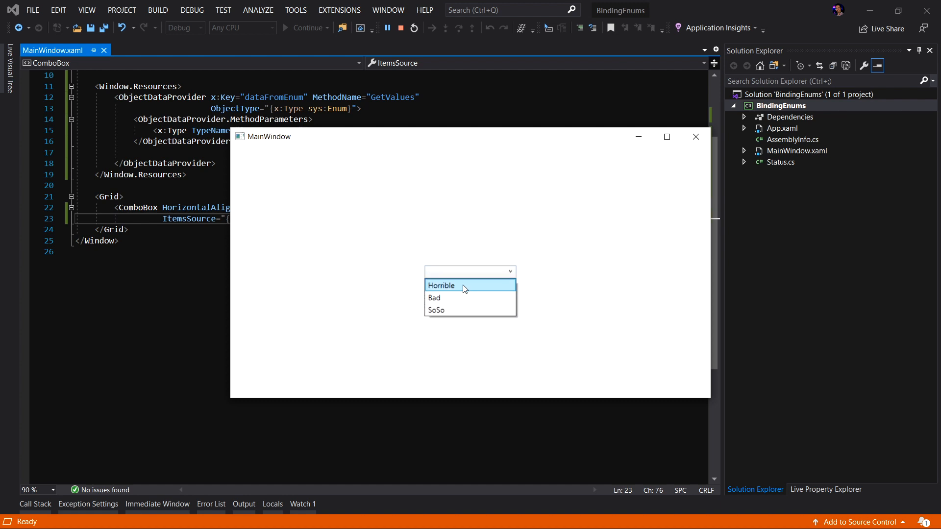
pyautogui.moveTo(449, 313)
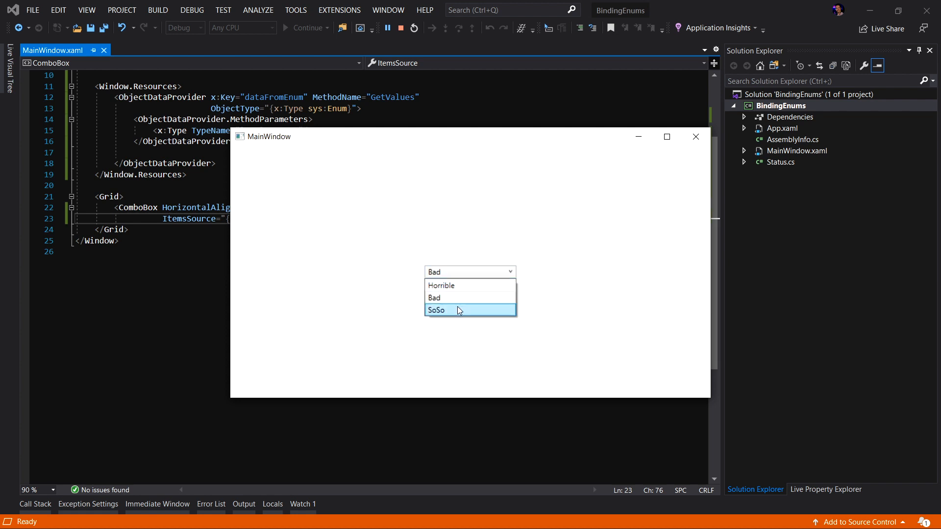
pyautogui.click(399, 27)
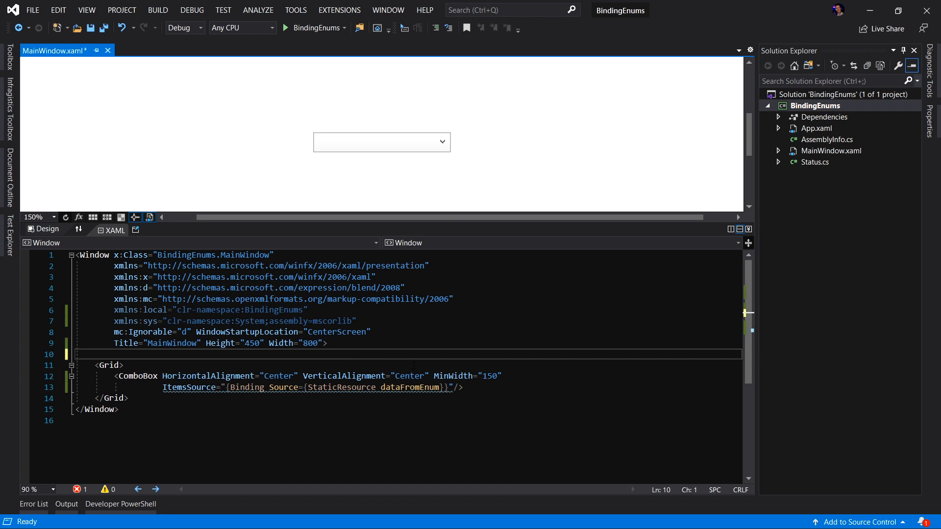
pyautogui.moveTo(794, 158)
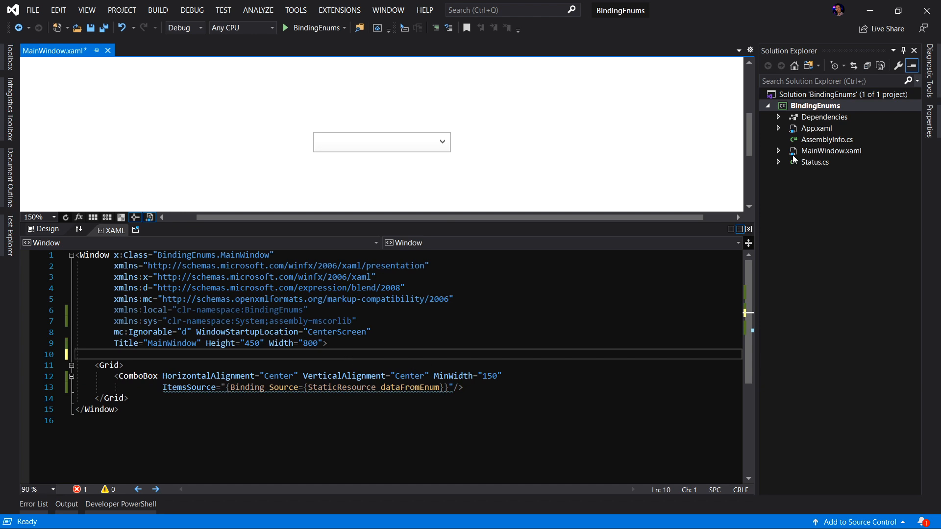
# Add a new class named EnumBindingSourceExtension to the BindingEnums project
pyautogui.rightClick(815, 106)
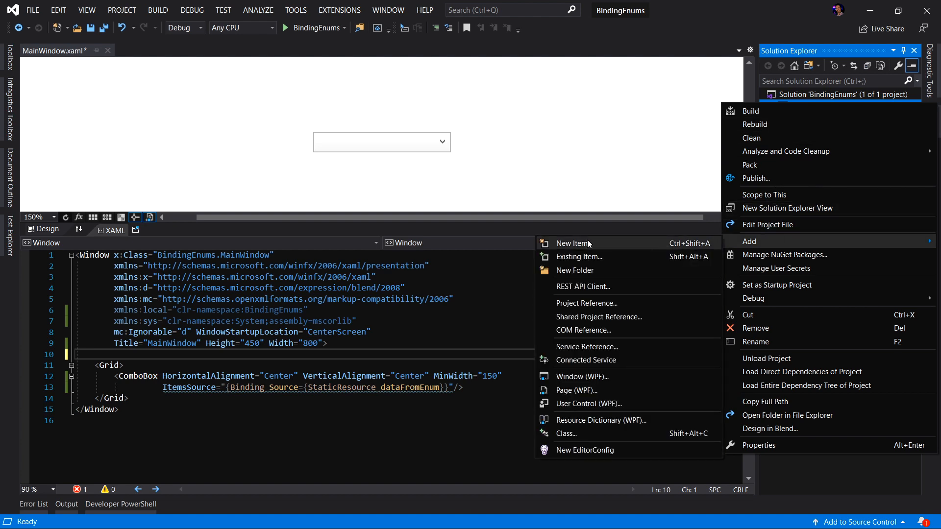
pyautogui.click(571, 243)
pyautogui.write('EnumBindingSourceEx')
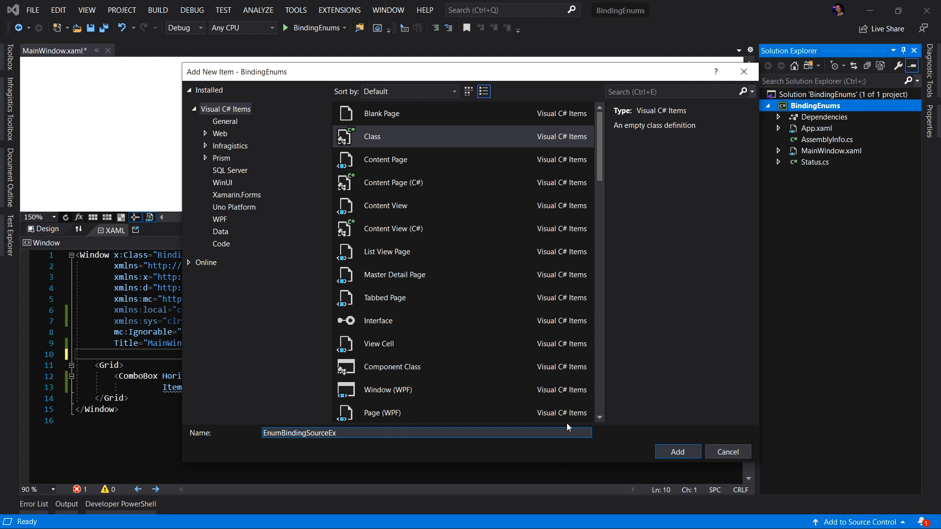
pyautogui.click(678, 451)
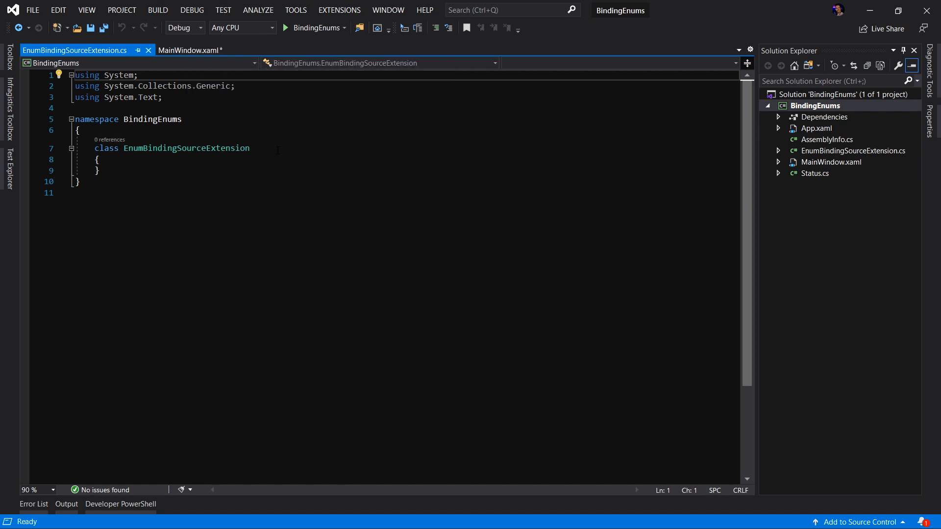
# Derive the class from MarkupExtension and add a Type EnumType property and constructor
pyautogui.write(': Mark')
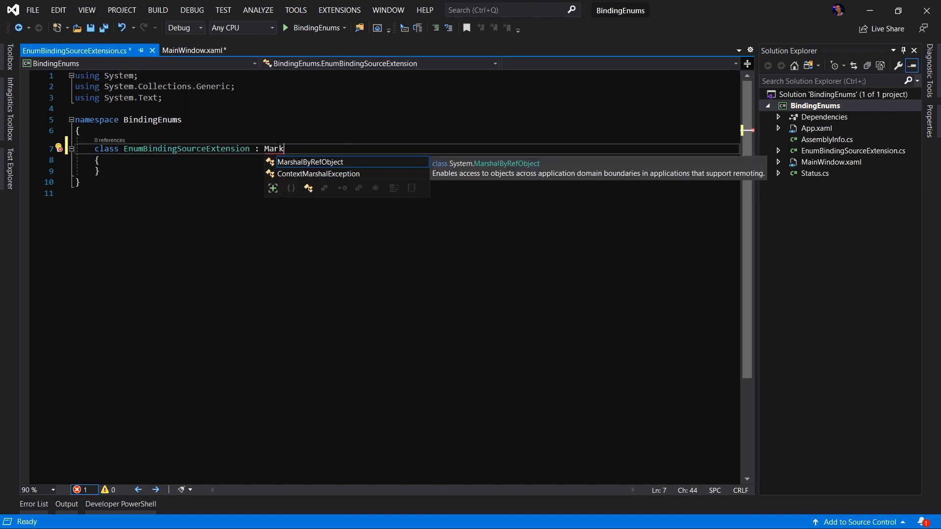
pyautogui.write('upExtension')
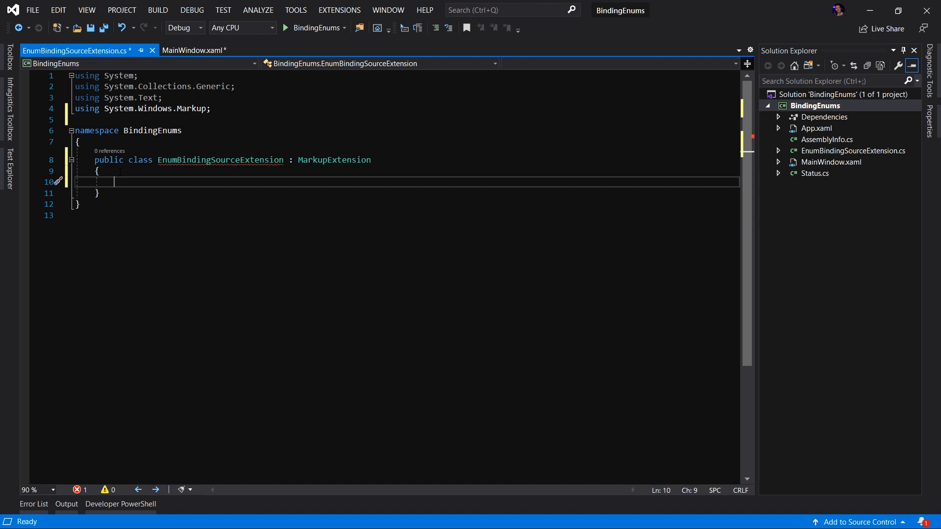
pyautogui.write('public int MyProperty { get; set; }')
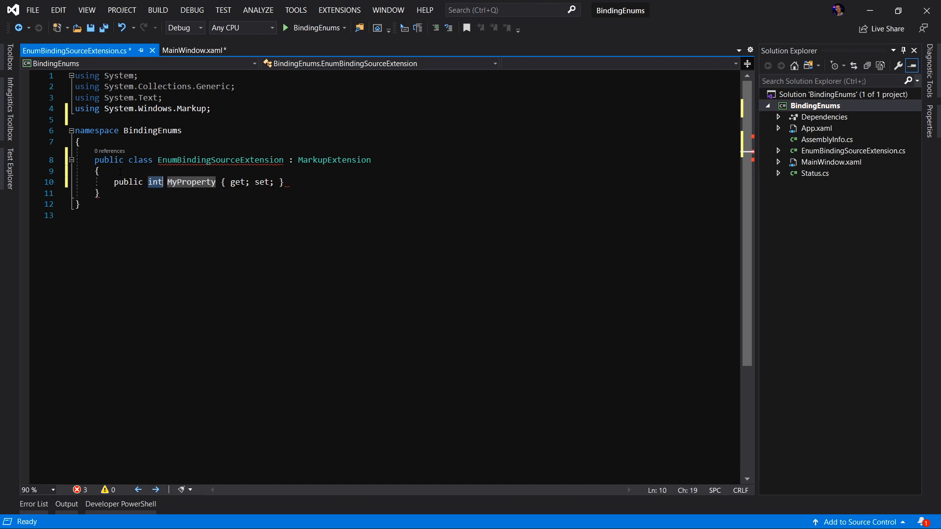
pyautogui.write('Type')
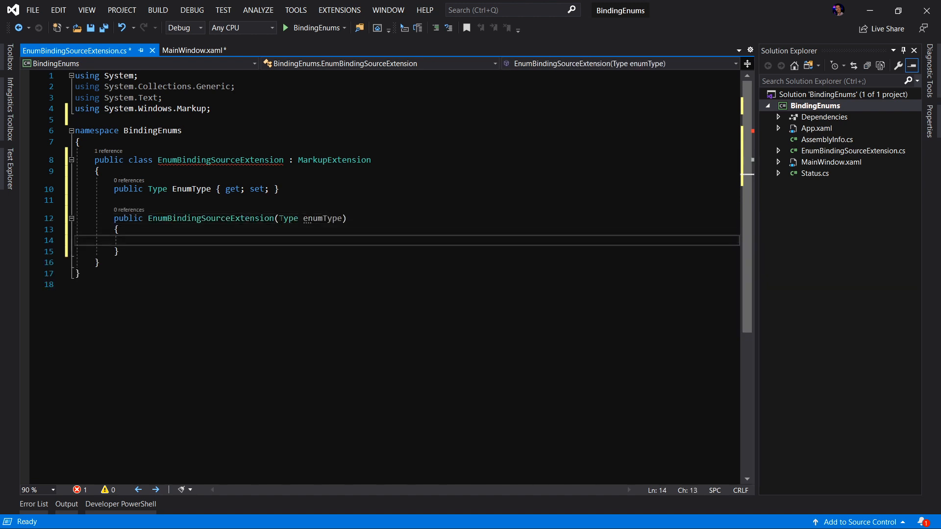
pyautogui.write('EnumType = enumType;')
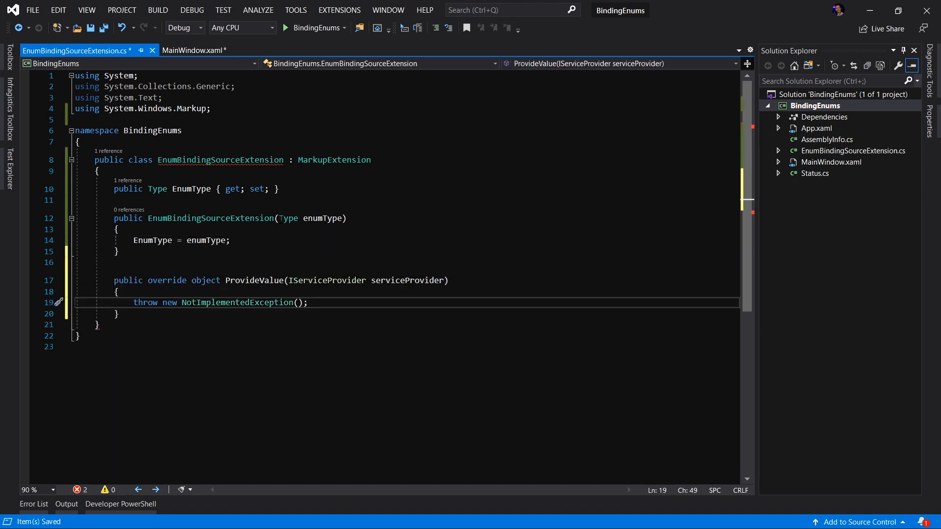
# Have ProvideValue return Enum.GetValues(EnumType) after storing enumType in the constructor
pyautogui.write('return')
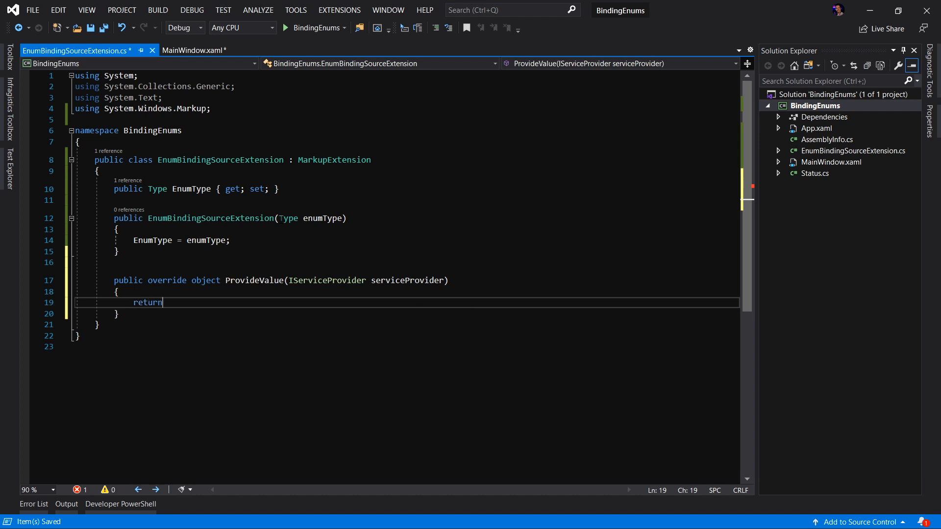
pyautogui.write('Enum.GetV')
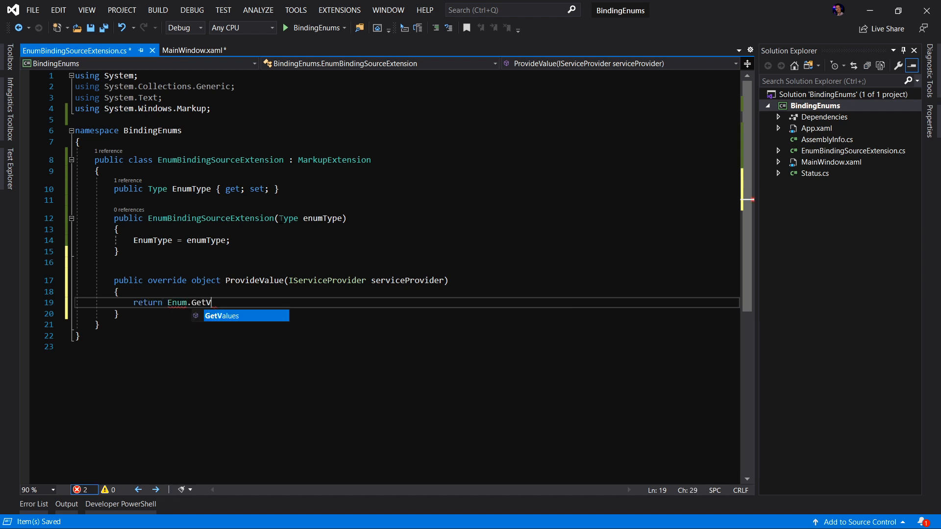
pyautogui.write('alues(EnumType);')
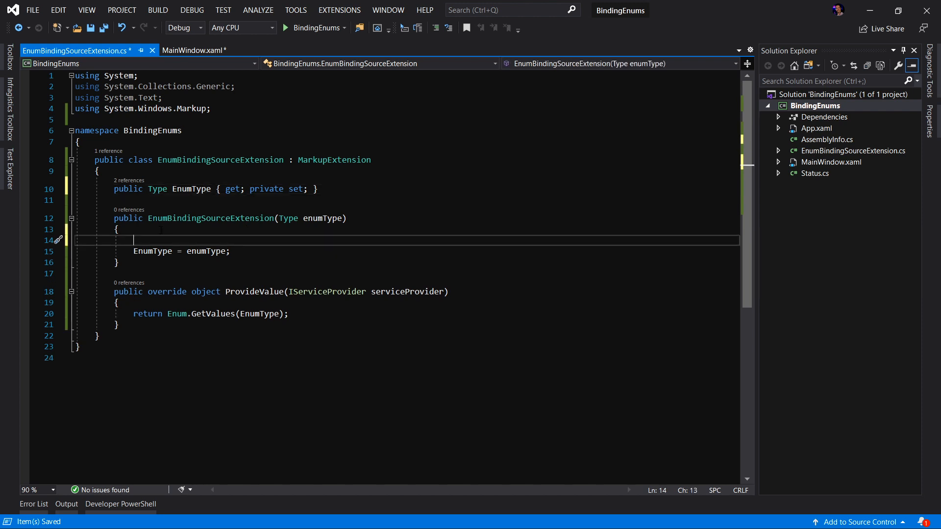
# Throw an exception when enumType is null or not an enum, then return to MainWindow.xaml
pyautogui.press('Enter')
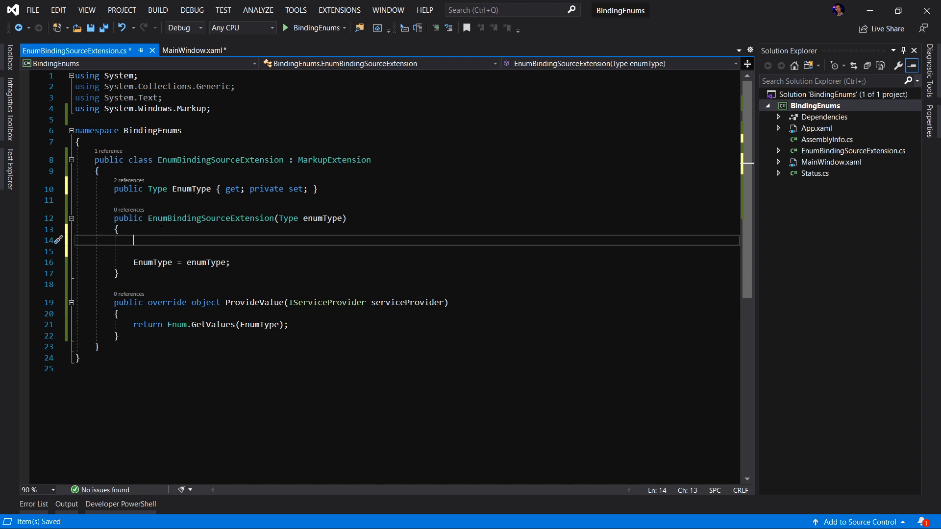
pyautogui.write('if (enumType is null ||')
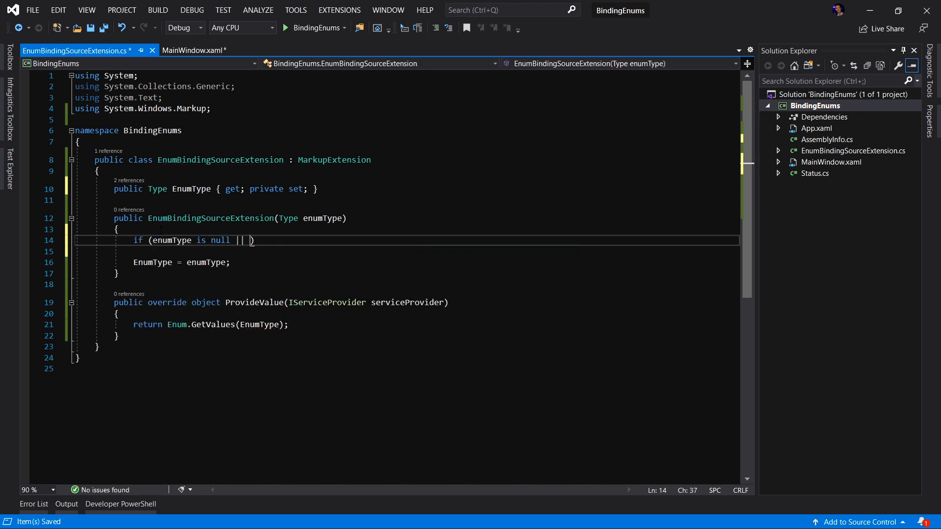
pyautogui.write('!enumType.IsEnum')
pyautogui.click(406, 251)
pyautogui.write('throw new Exception("')
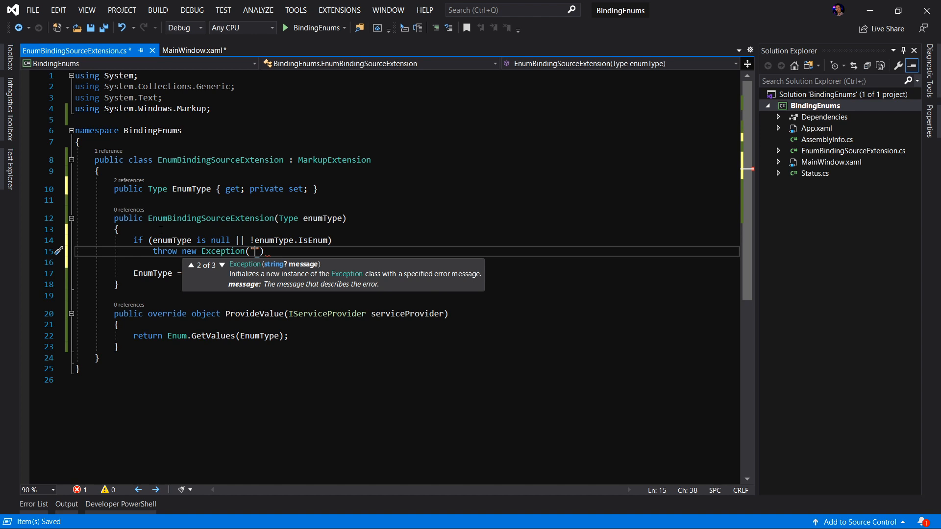
pyautogui.write('EnuType must not be null and of type Enum')
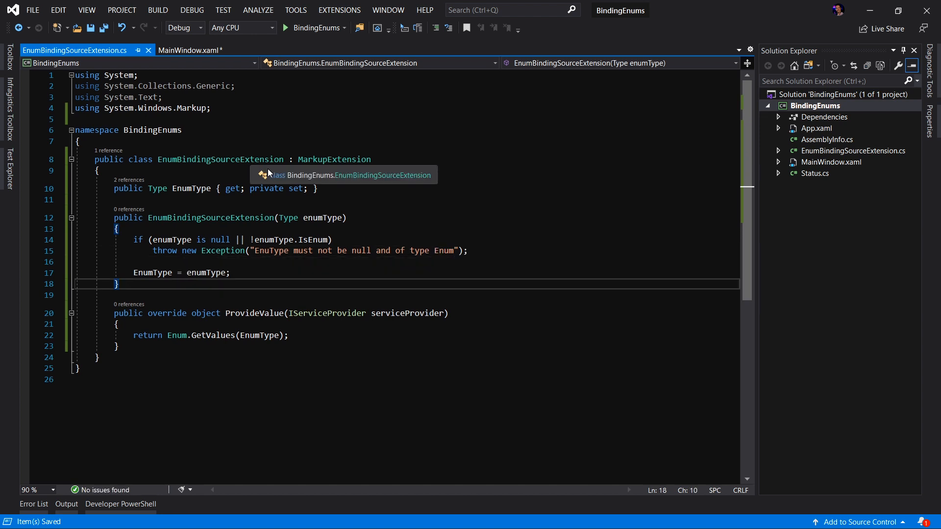
pyautogui.click(188, 50)
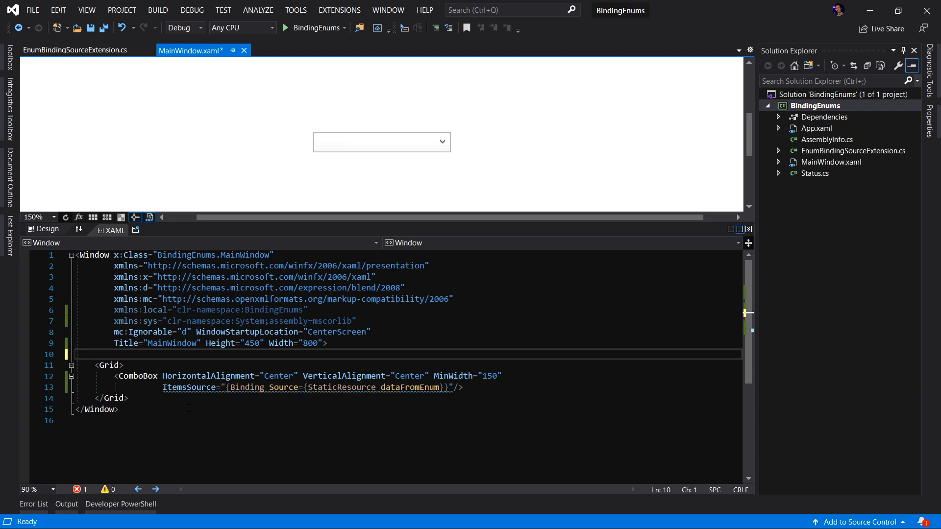
# Replace dataFromEnum with {local:EnumBindingSource {x:Type local:Status}} in the ItemsSource binding
pyautogui.doubleClick(343, 388)
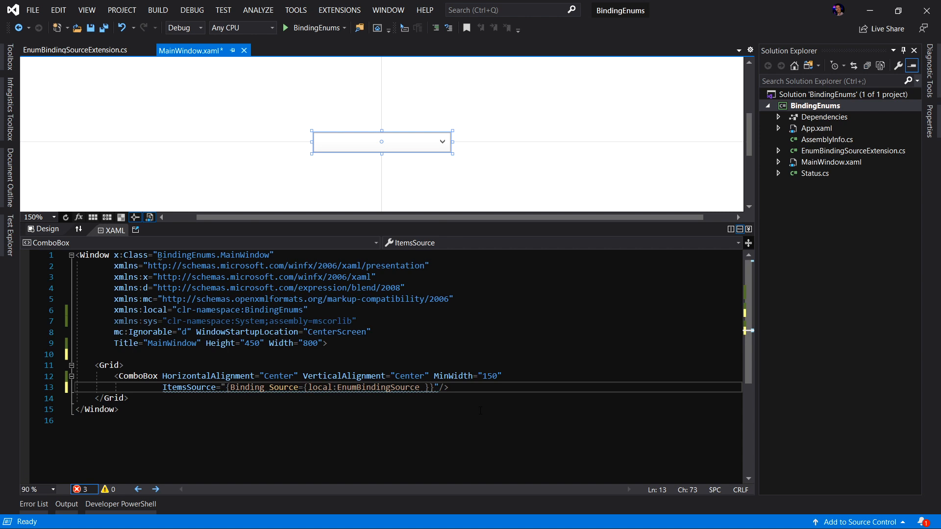
pyautogui.write('{x:t')
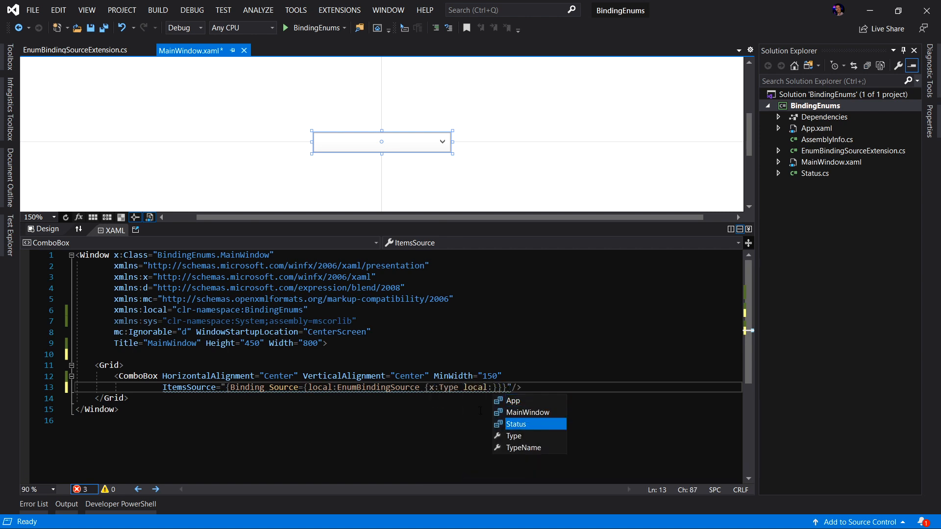
pyautogui.click(517, 424)
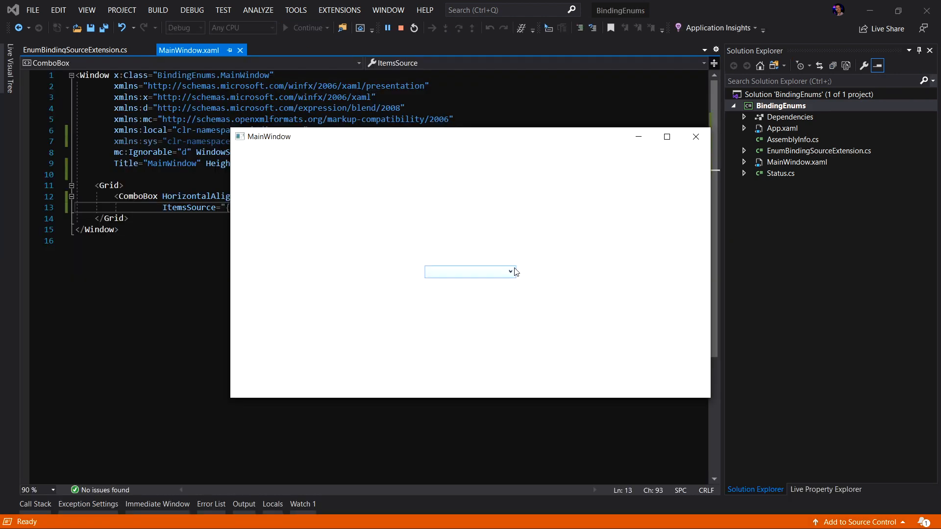
# Open the running app's combo box to see Horrible, Bad and SoSo
pyautogui.click(510, 271)
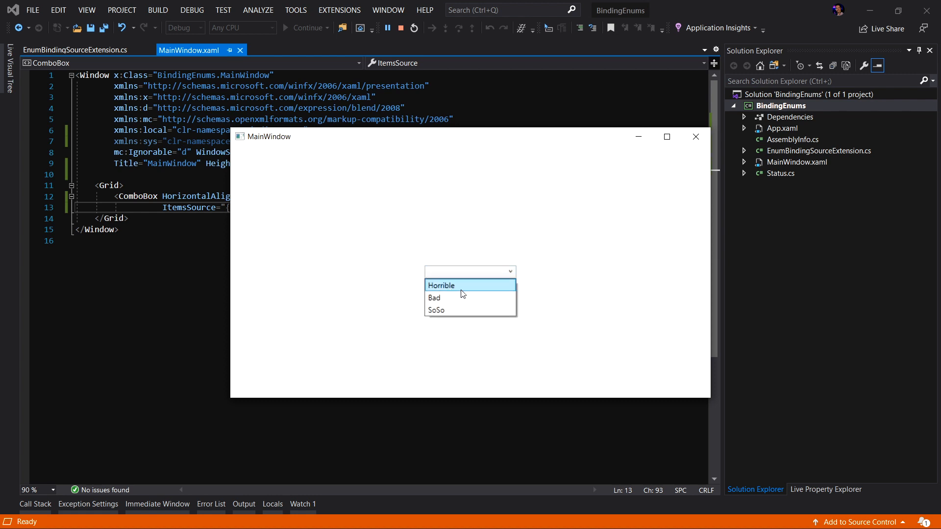
pyautogui.moveTo(468, 291)
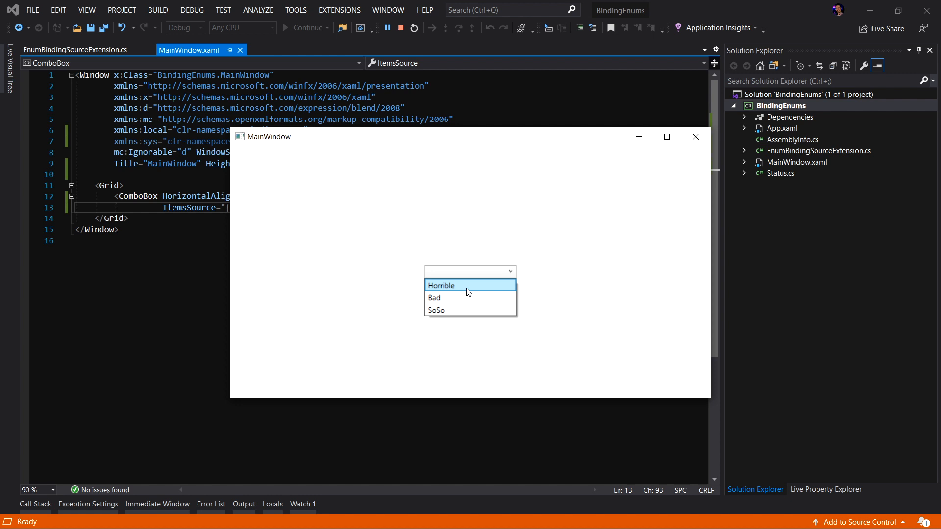
pyautogui.moveTo(466, 297)
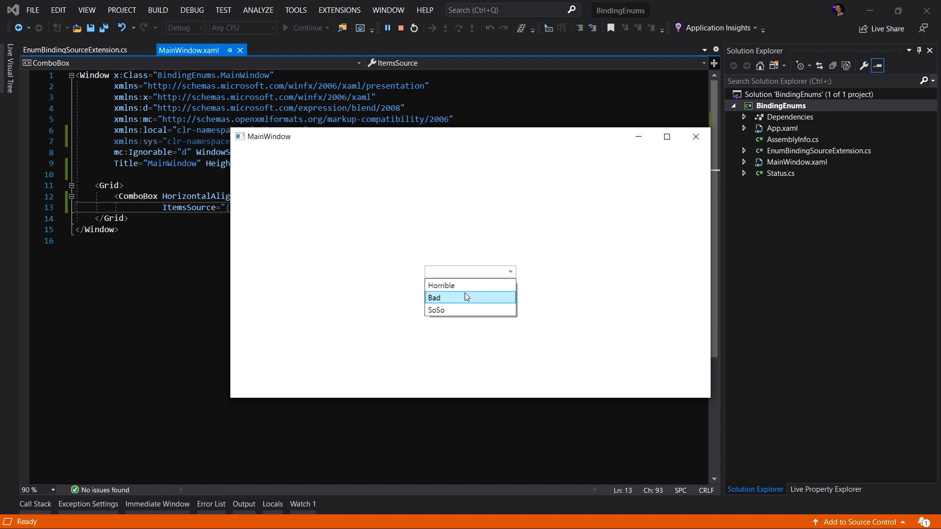